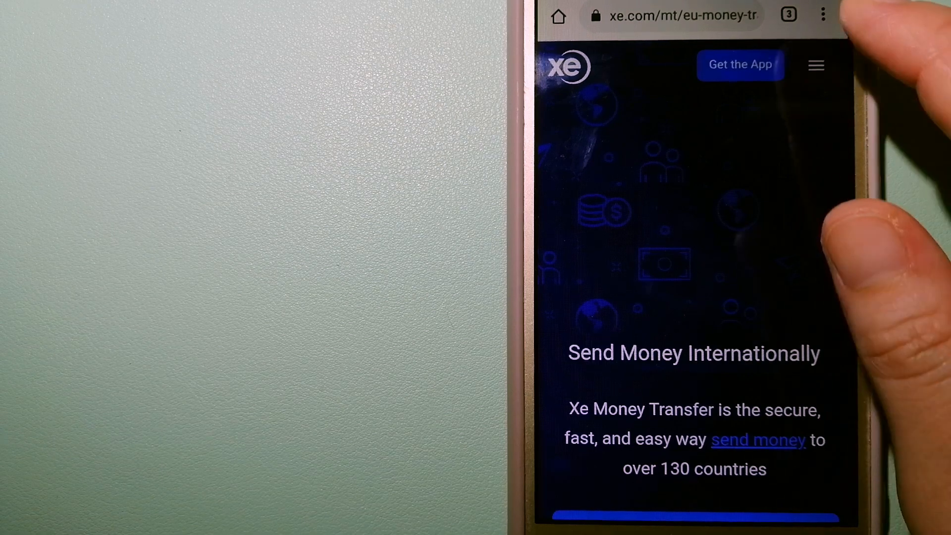
# Show the tab switcher with the three open tabs: Wise, XE Money Transfer and PayPal.
pyautogui.click(788, 15)
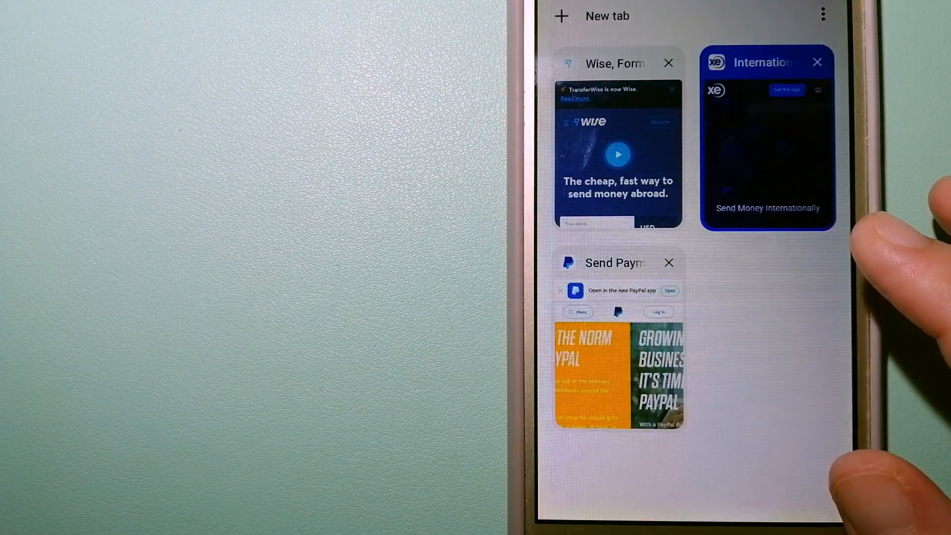